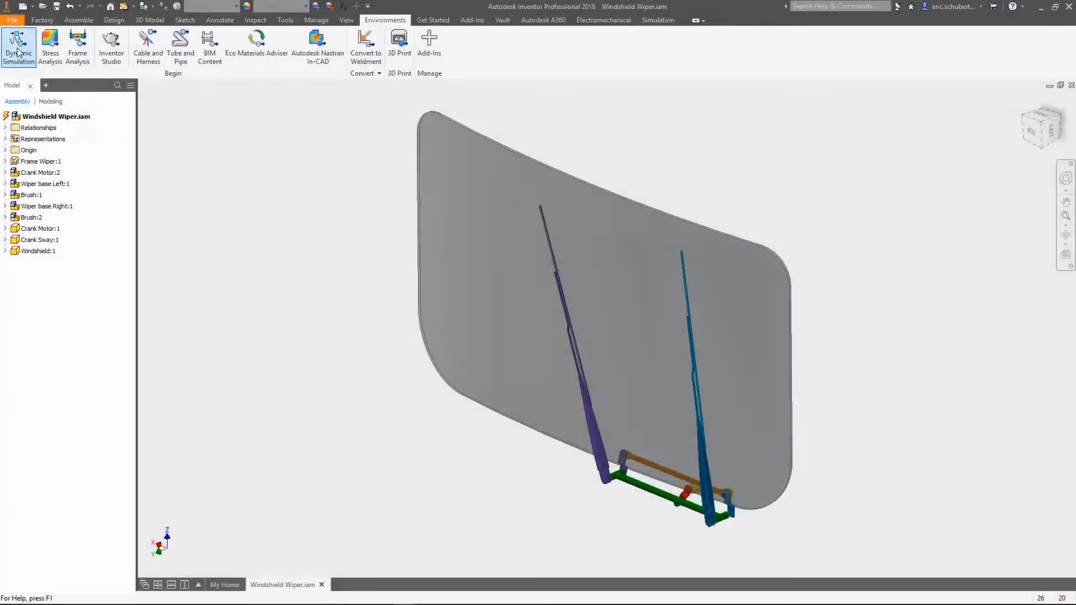
# Enter the Dynamic Simulation environment and start a force load on the wiper blade.
pyautogui.click(19, 47)
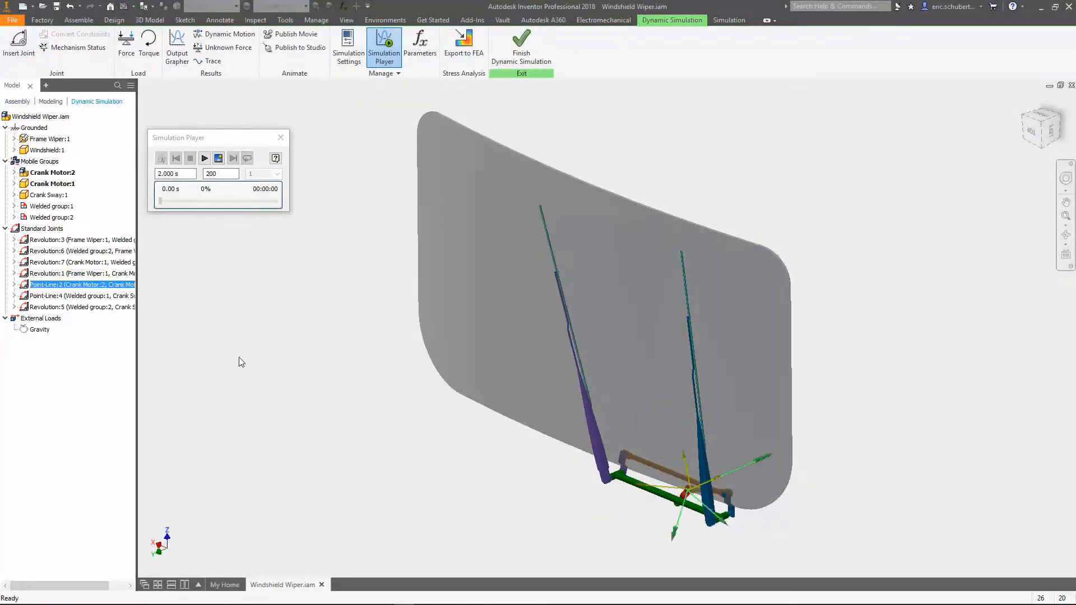
pyautogui.click(125, 41)
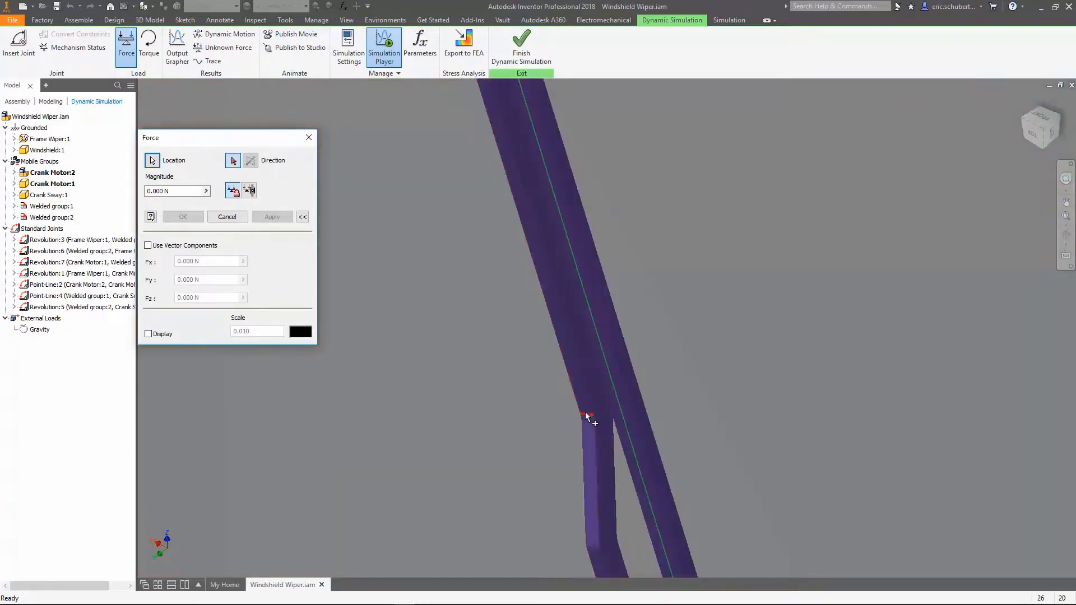
# Define the Brush:1 force magnitude as a sine curve of 10 N amplitude at 0.5 Hz.
pyautogui.click(148, 334)
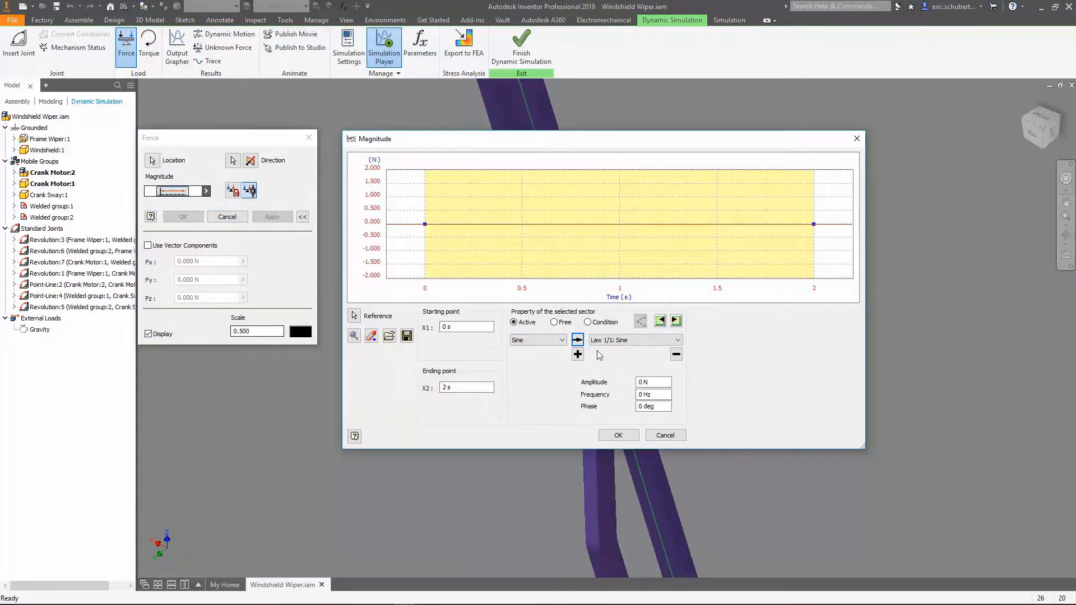
pyautogui.click(649, 393)
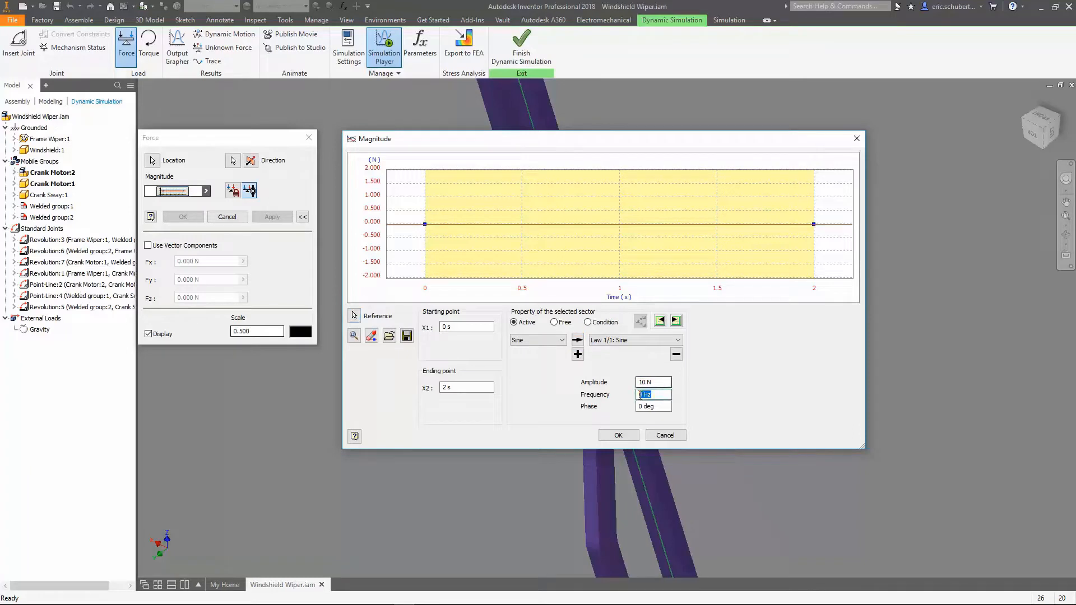
pyautogui.write('0.5 Hz')
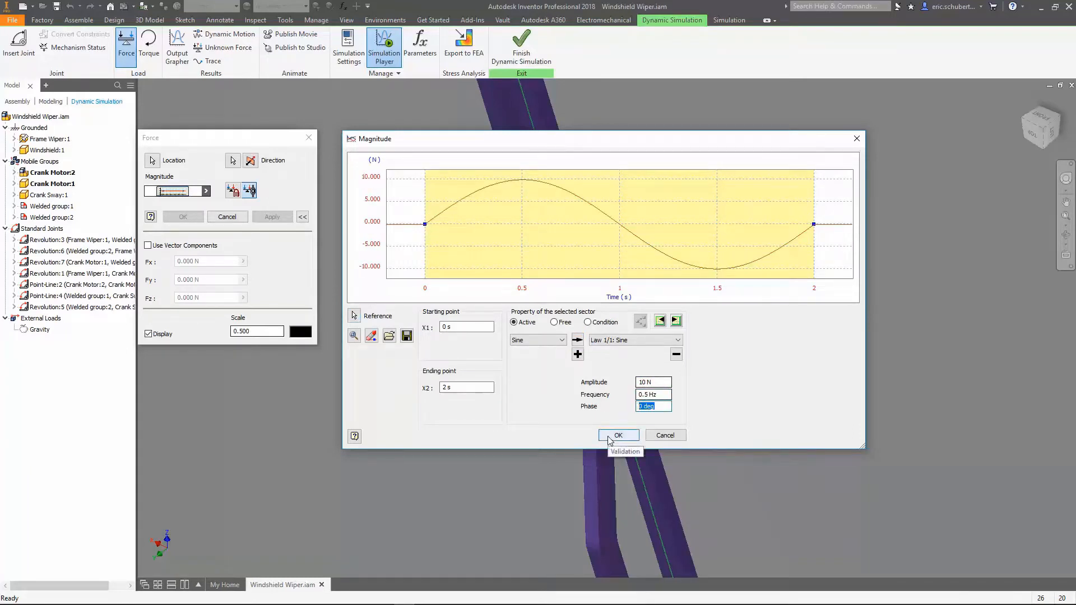
pyautogui.click(616, 435)
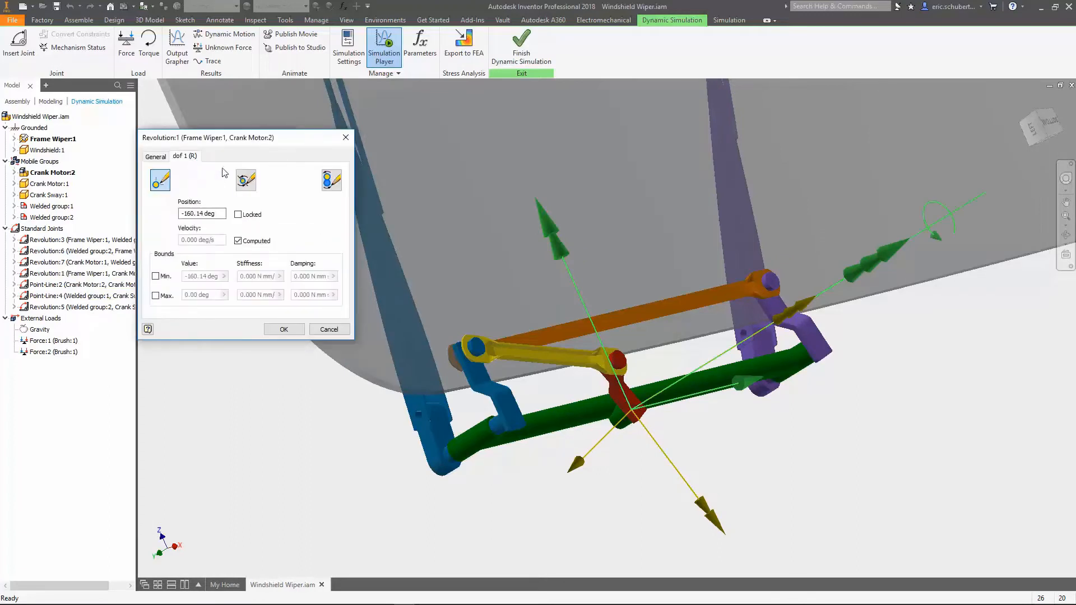
# Set Revolution:1 to a -30 deg start position with imposed velocity motion enabled.
pyautogui.write('-30')
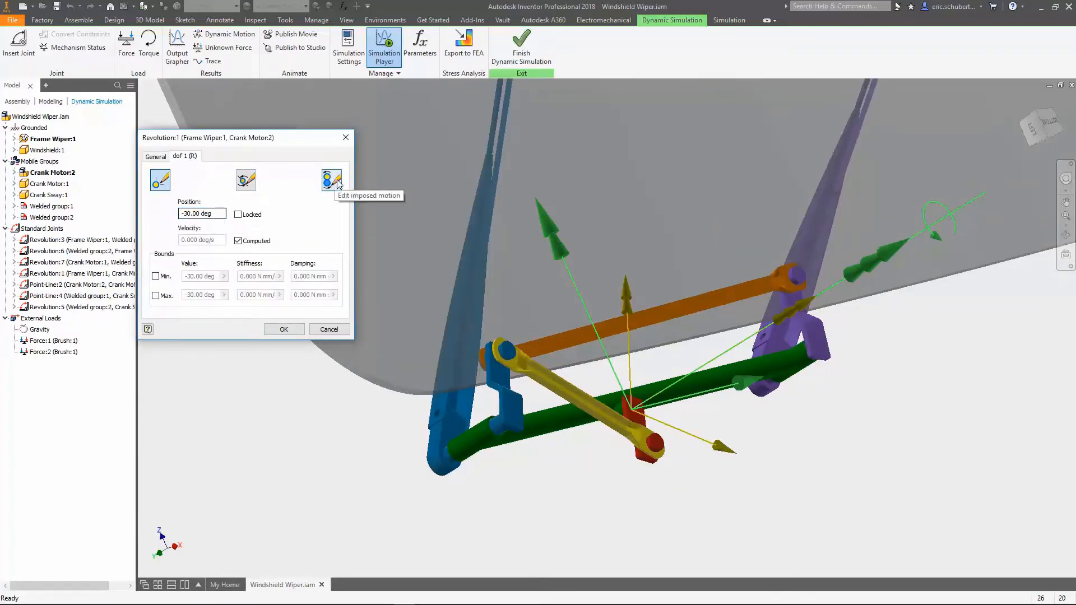
pyautogui.click(332, 179)
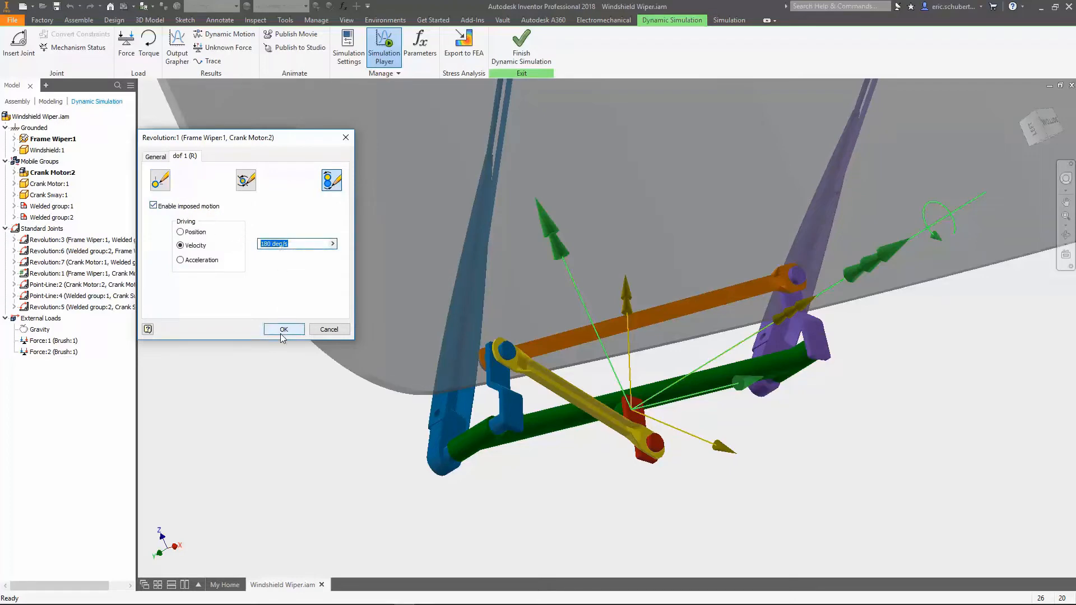
pyautogui.click(284, 330)
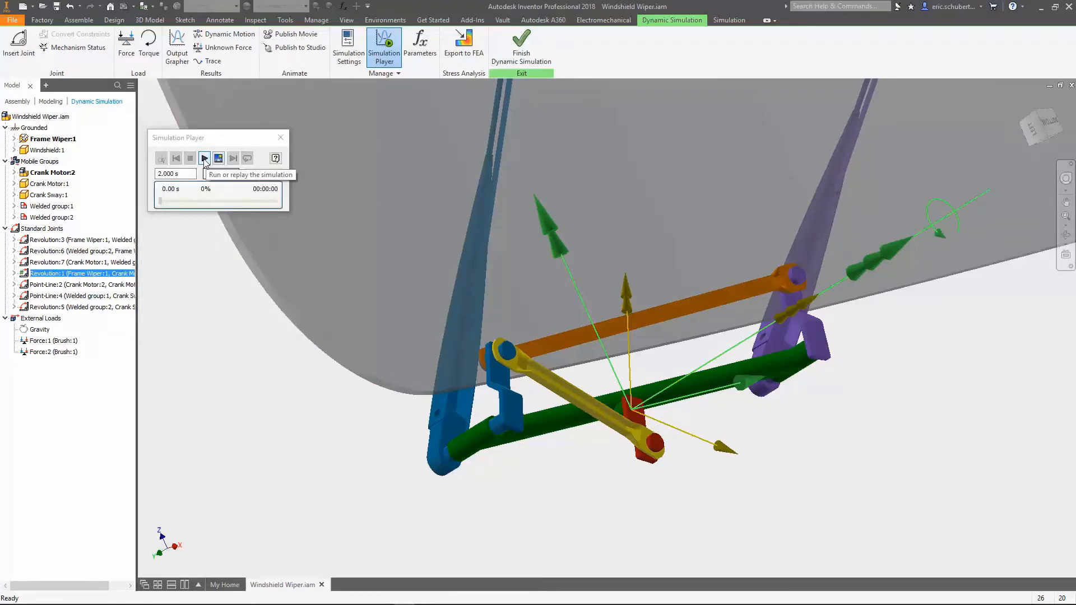
# Run the 2 s wiper simulation and graph Revolution:1 acceleration in Output Grapher, then replay.
pyautogui.click(204, 158)
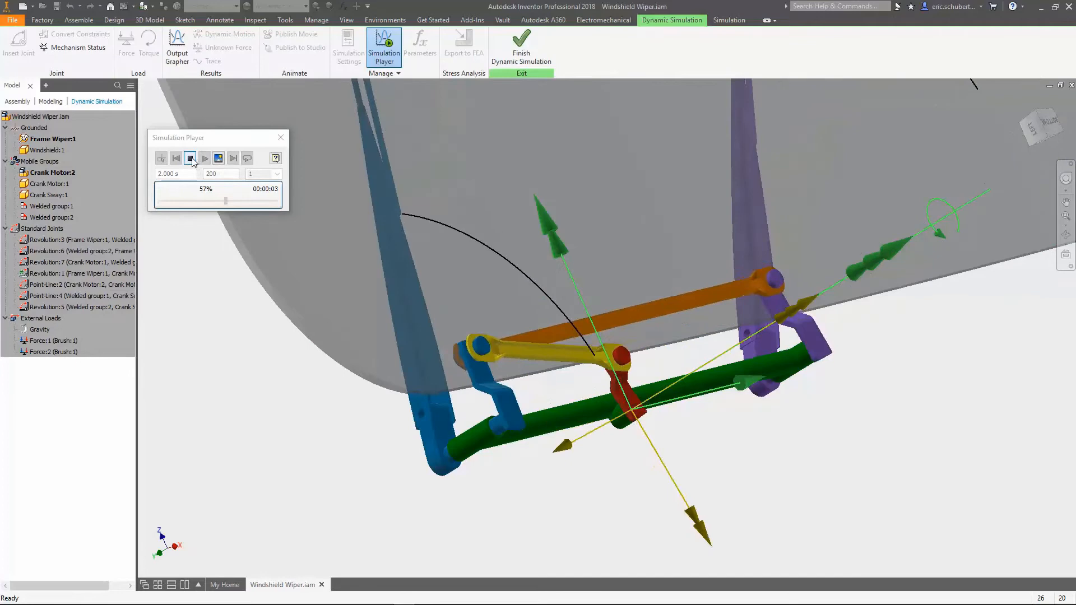
pyautogui.click(204, 158)
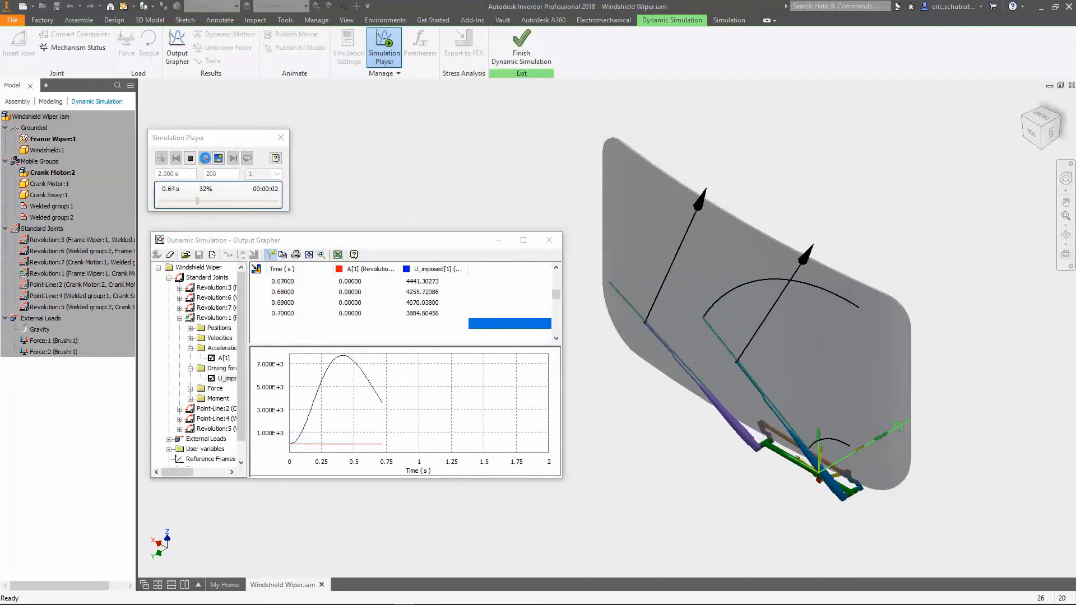
pyautogui.click(204, 158)
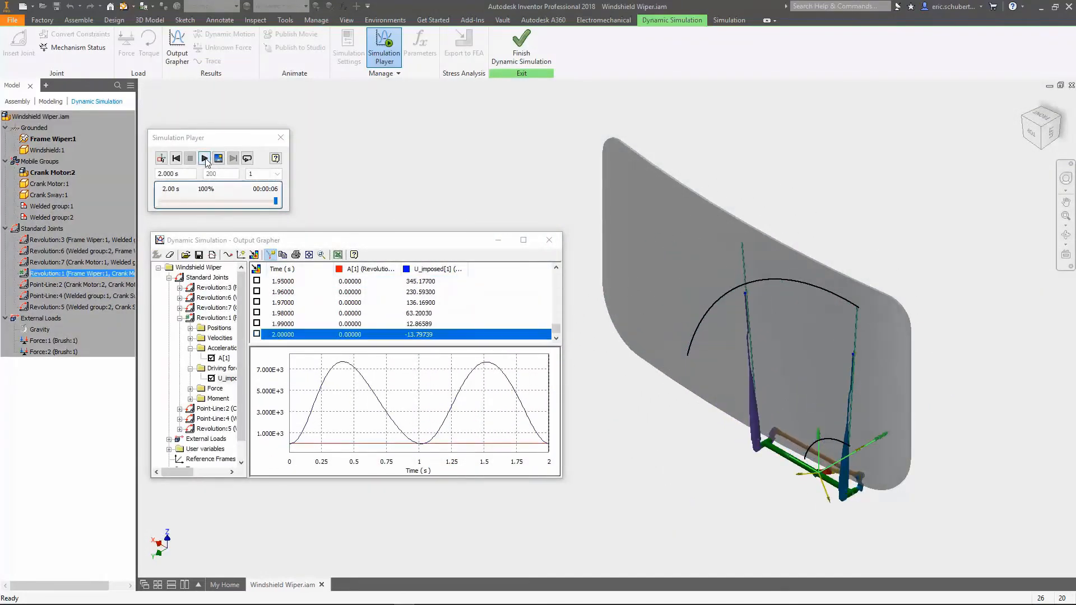
pyautogui.click(204, 158)
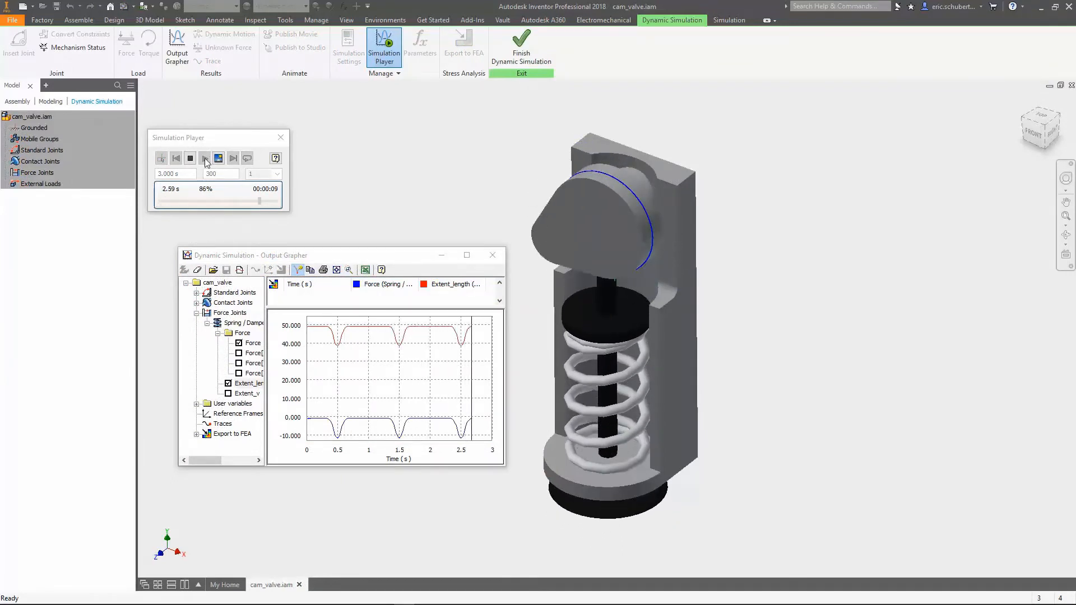
# Run the cam valve simulation to plot spring force and extent length for Excel export.
pyautogui.click(204, 158)
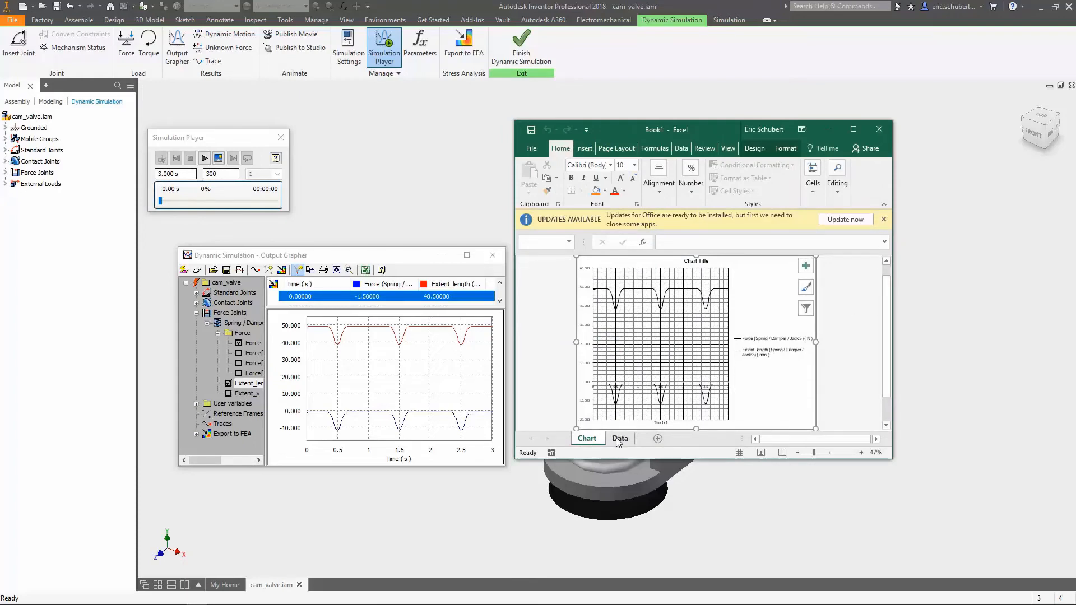
pyautogui.click(619, 439)
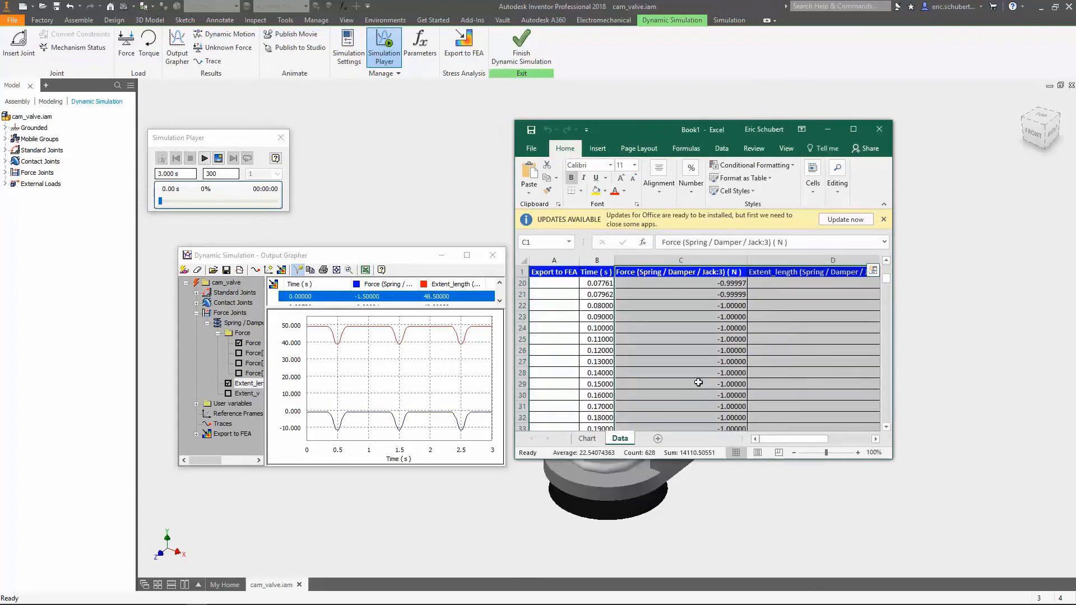
pyautogui.click(587, 438)
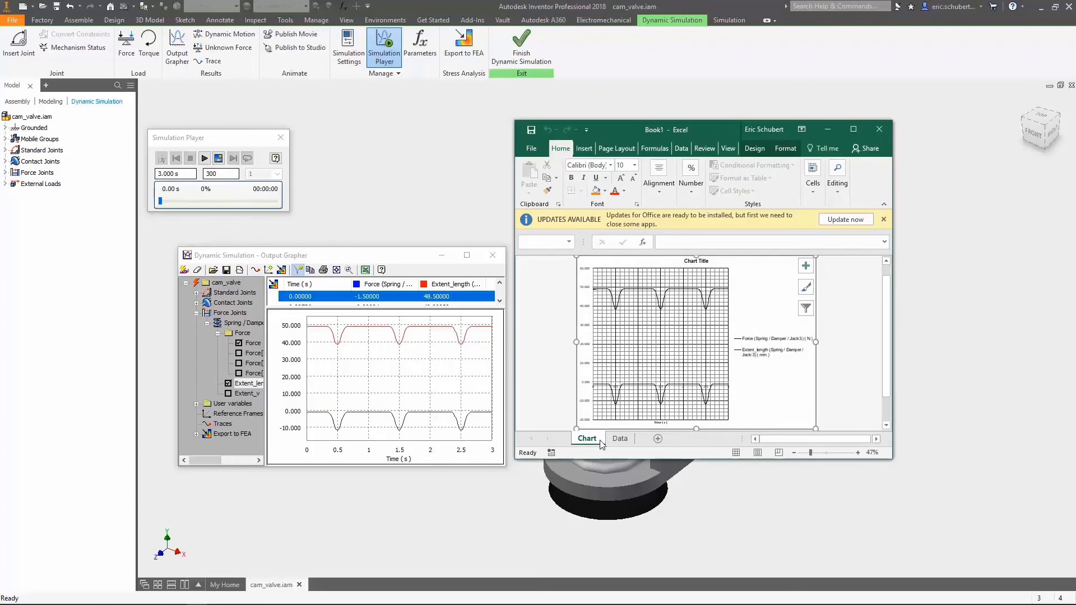